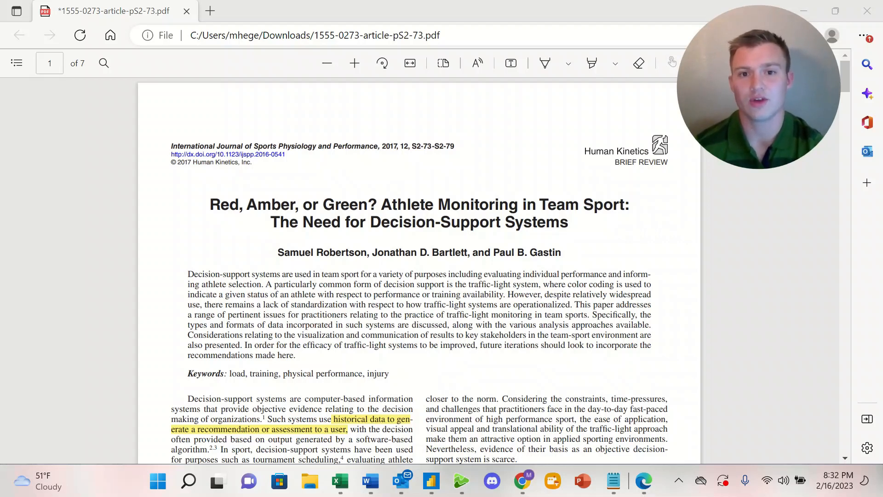
{"action": "scroll", "scroll_direction": "down", "scroll_amount": 3}
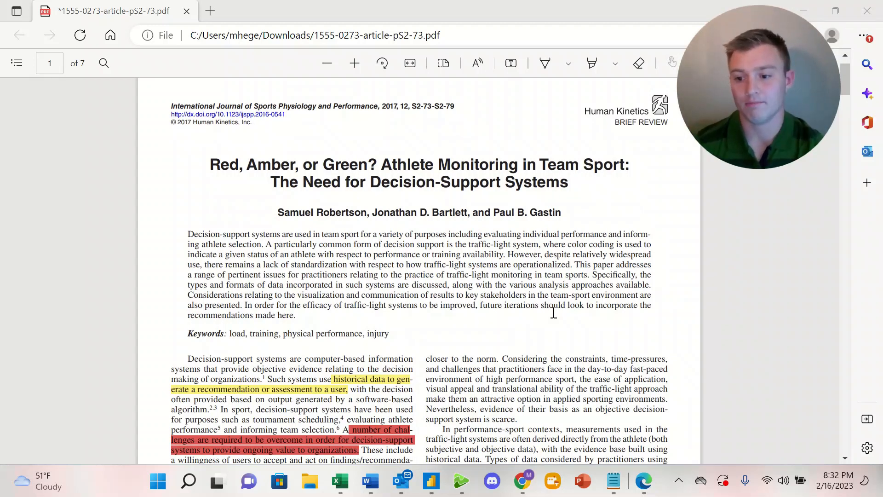
{"action": "scroll", "scroll_direction": "down", "scroll_amount": 3}
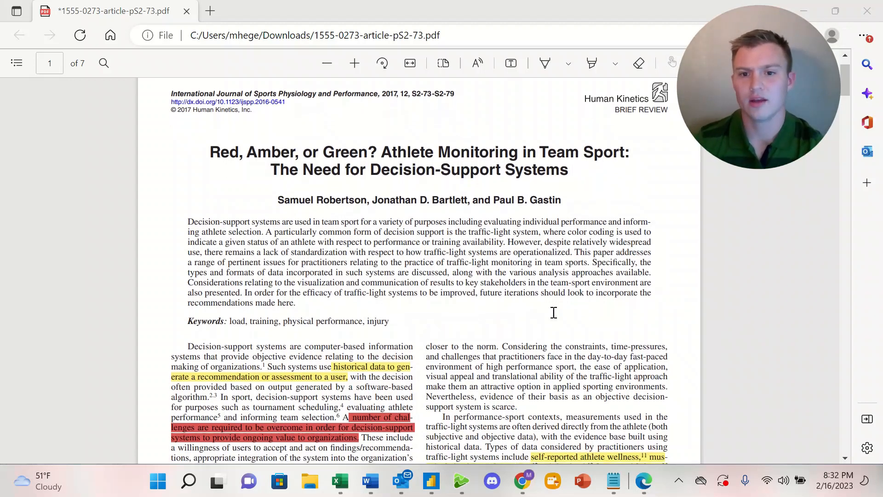
{"action": "scroll", "scroll_direction": "down", "scroll_amount": 3}
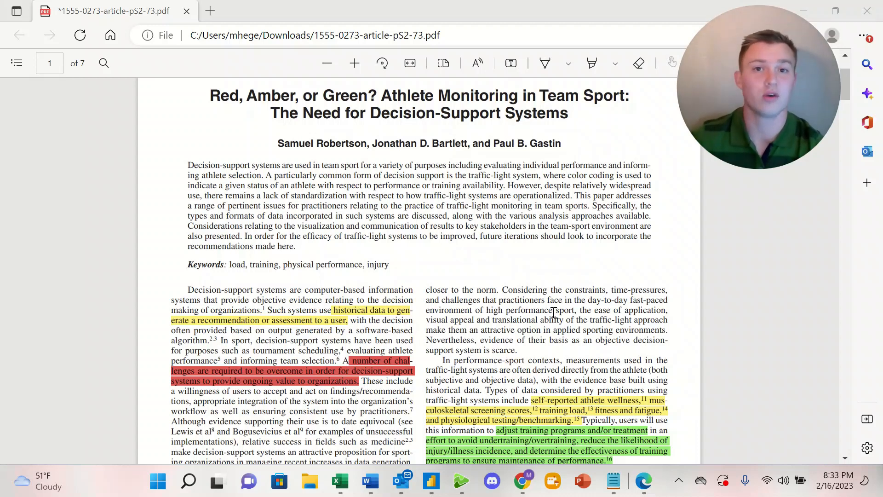
{"action": "scroll", "scroll_direction": "down", "scroll_amount": 3}
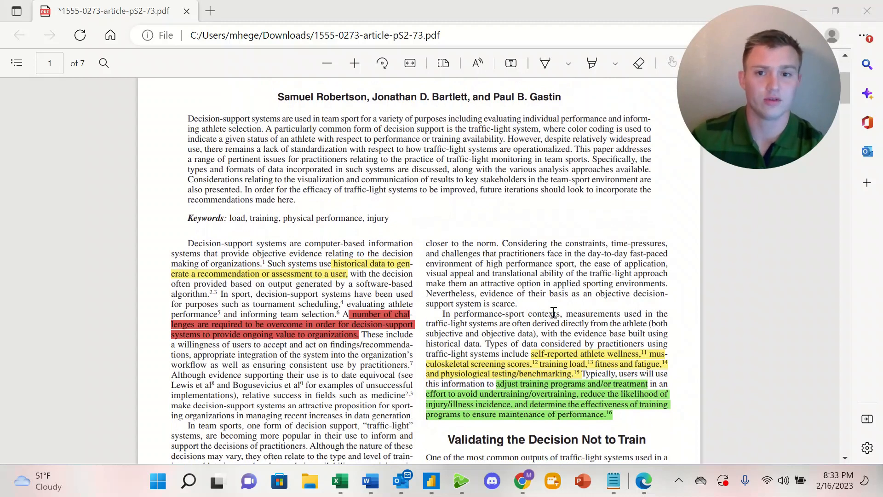
{"action": "scroll", "scroll_direction": "down", "scroll_amount": 3}
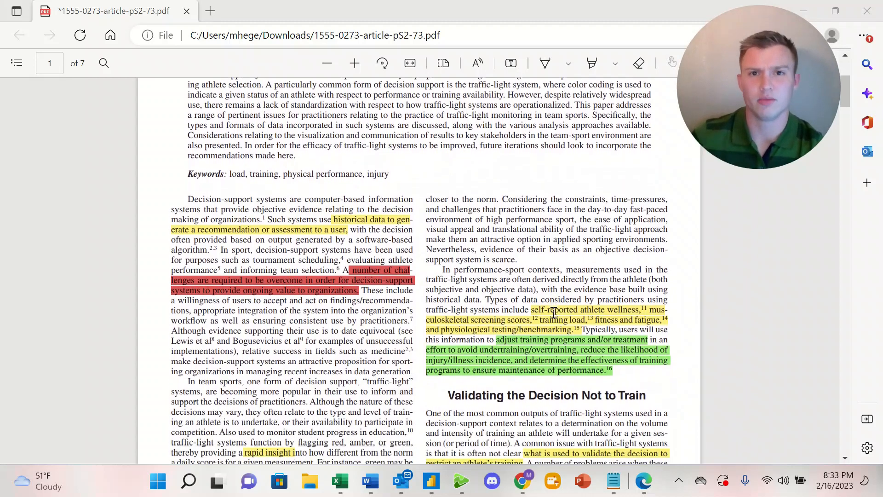
{"action": "scroll", "scroll_direction": "down", "scroll_amount": 3}
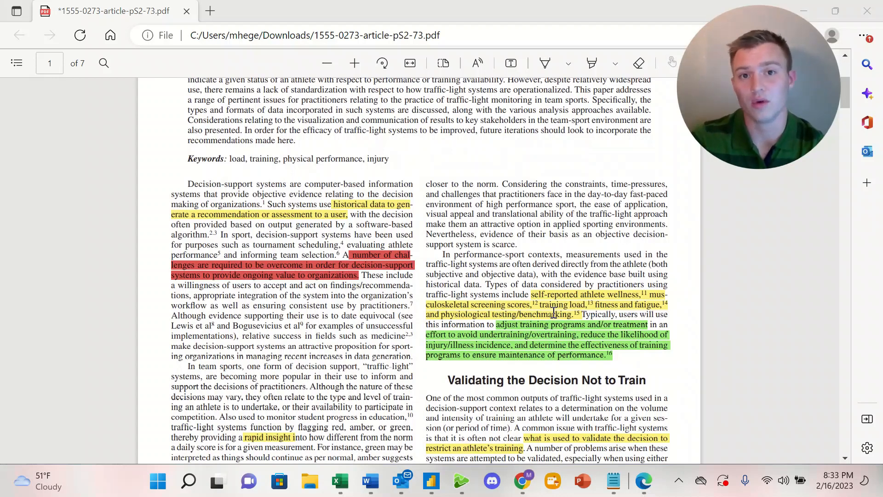
{"action": "scroll", "scroll_direction": "down", "scroll_amount": 3}
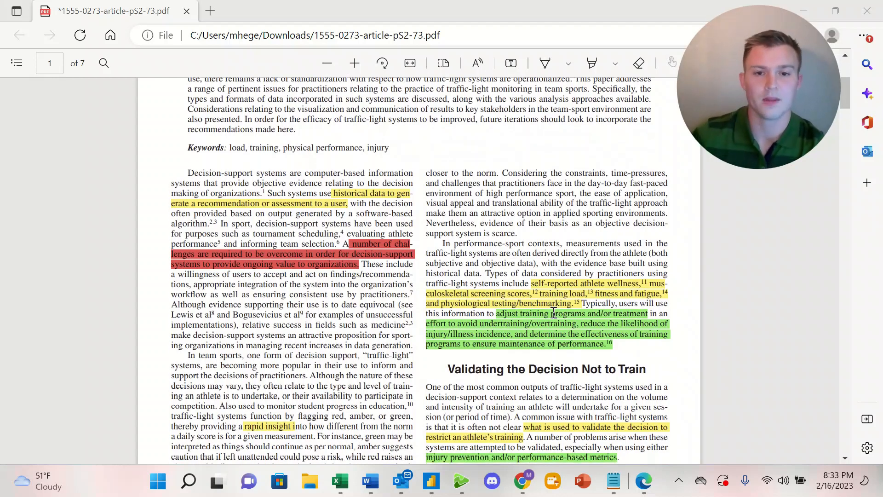
{"action": "scroll", "scroll_direction": "down", "scroll_amount": 3}
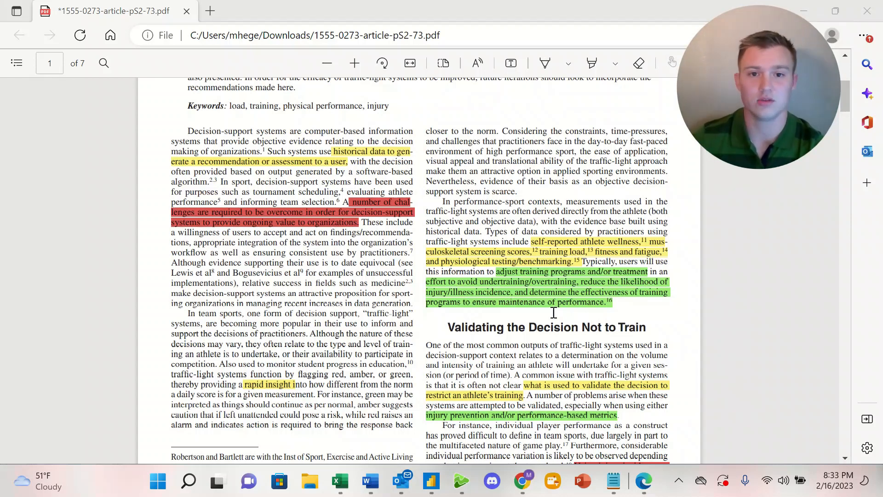
{"action": "scroll", "scroll_direction": "down", "scroll_amount": 3}
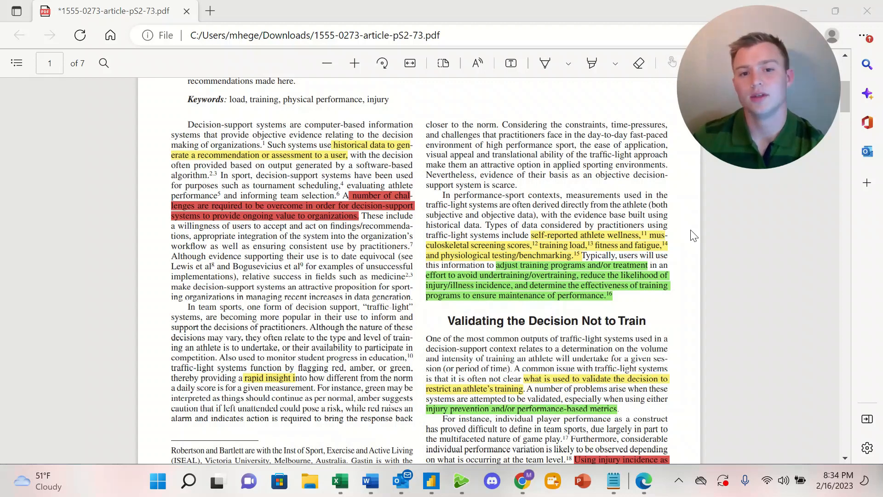
{"action": "scroll", "scroll_direction": "down", "scroll_amount": 3}
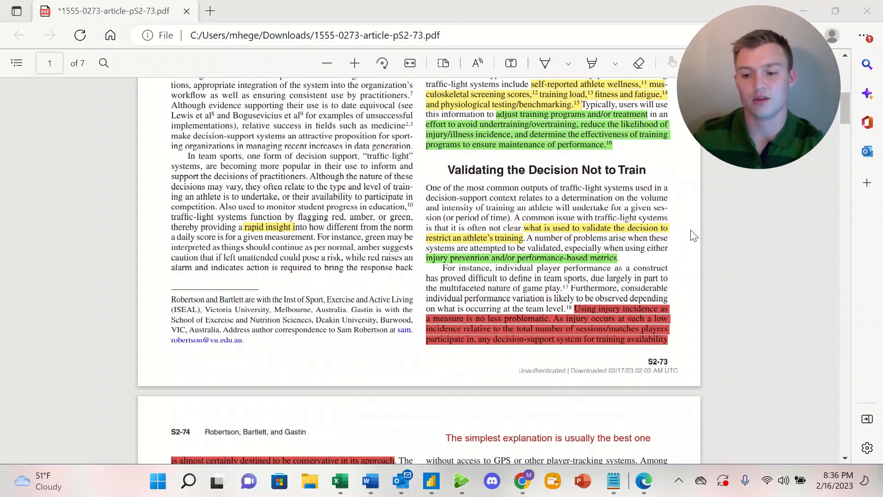
{"action": "scroll", "scroll_direction": "down", "scroll_amount": 3}
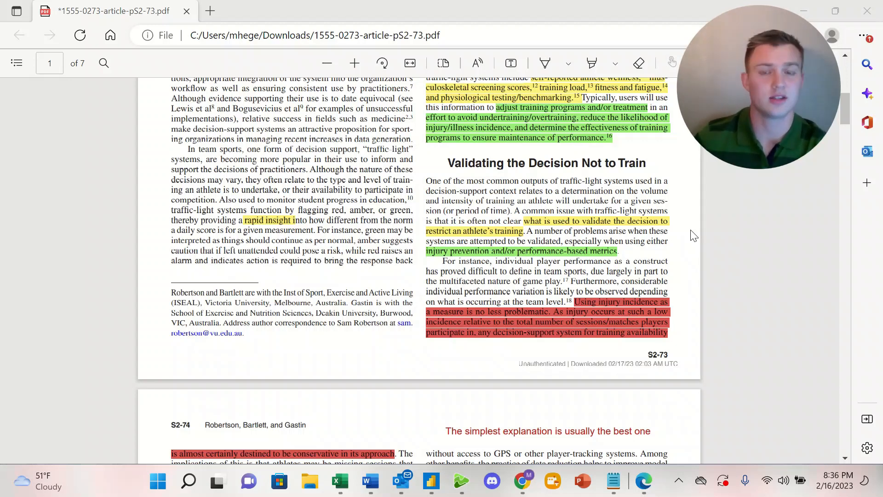
{"action": "scroll", "scroll_direction": "down", "scroll_amount": 3}
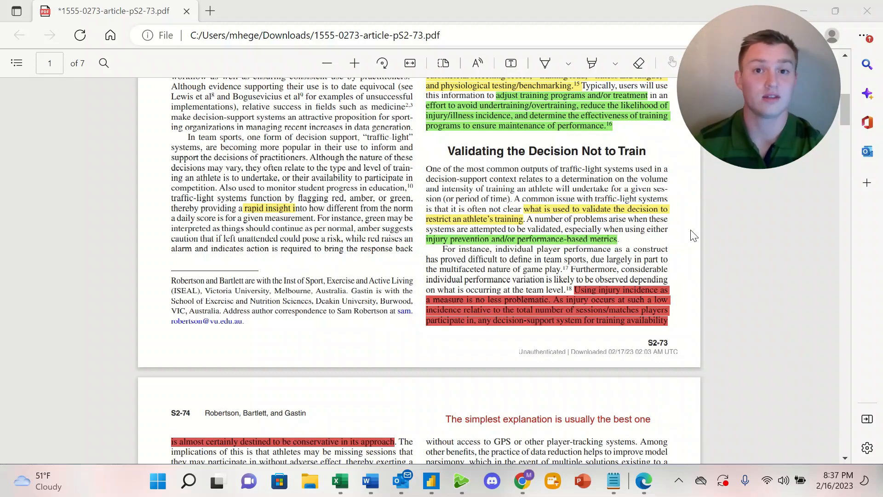
{"action": "scroll", "scroll_direction": "down", "scroll_amount": 3}
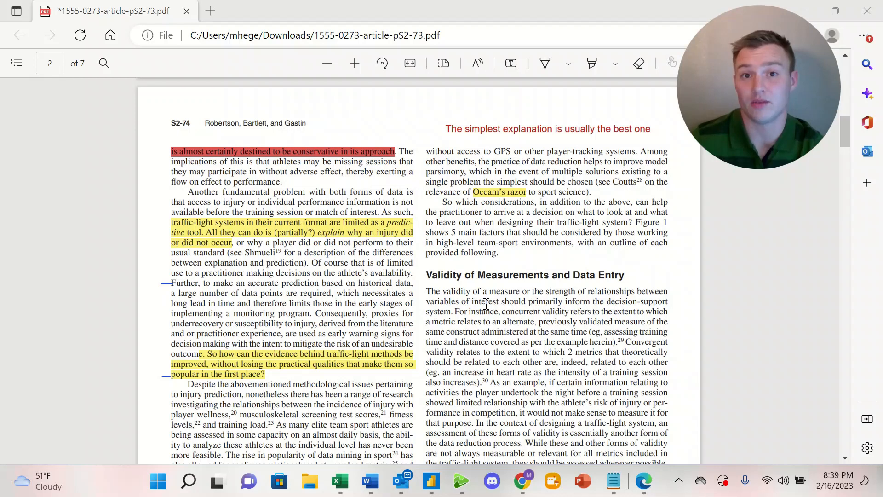
{"action": "scroll", "scroll_direction": "down", "scroll_amount": 3}
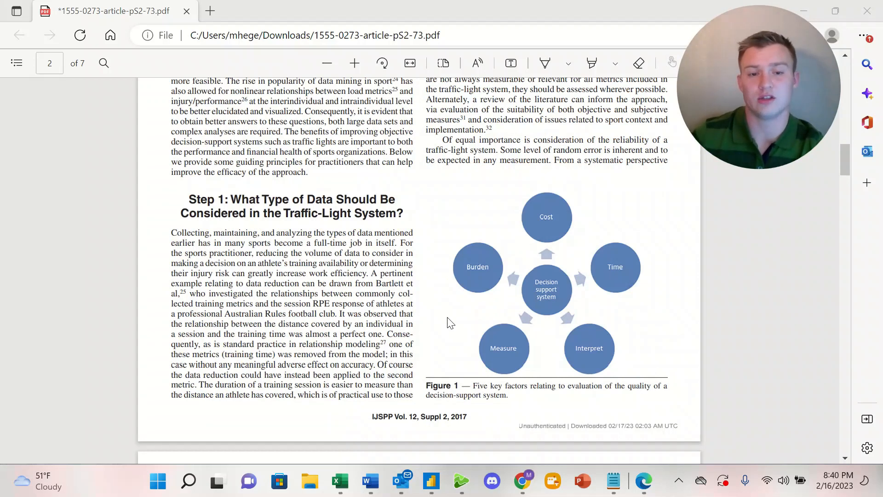
{"action": "mouse_move", "coordinate": [467, 291]}
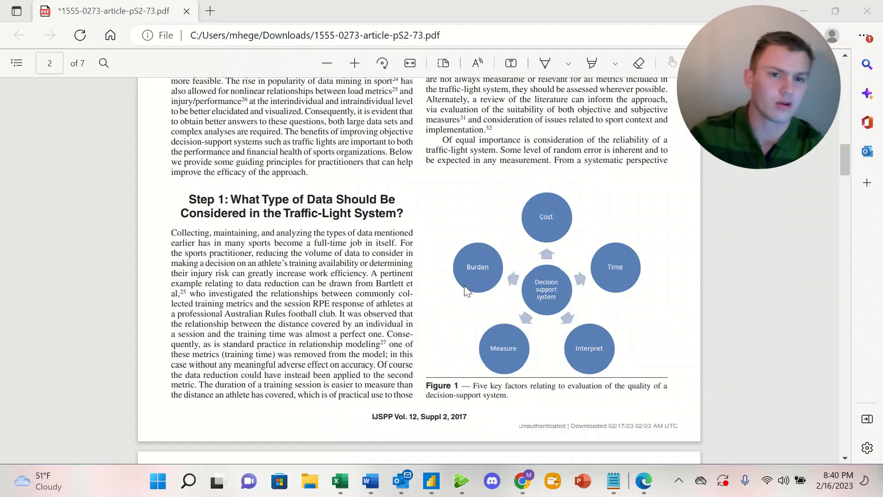
{"action": "mouse_move", "coordinate": [448, 349]}
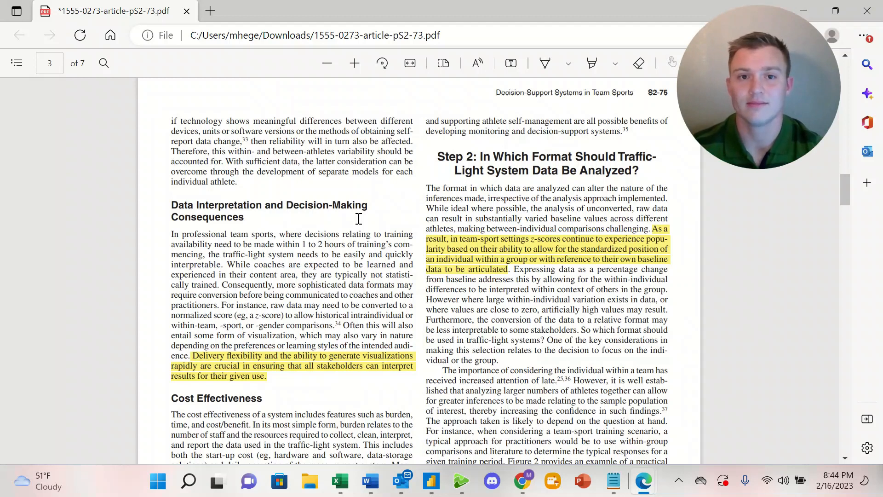
{"action": "scroll", "scroll_direction": "down", "scroll_amount": 3}
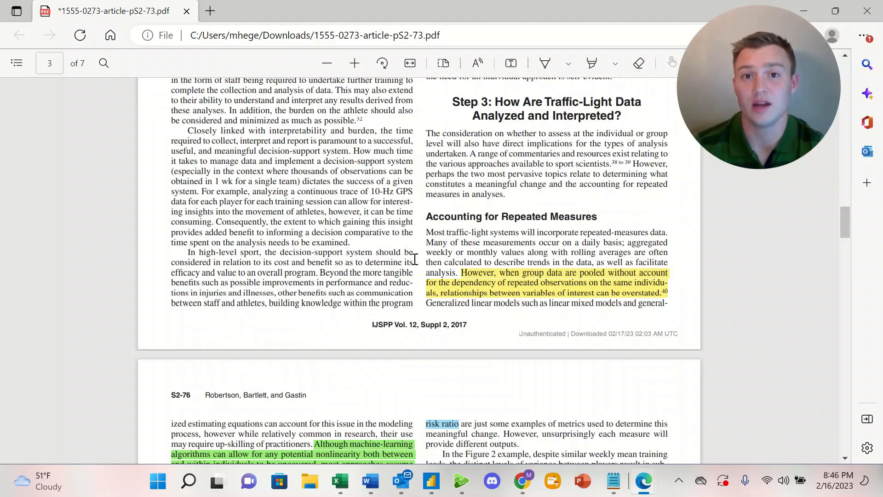
{"action": "scroll", "scroll_direction": "down", "scroll_amount": 3}
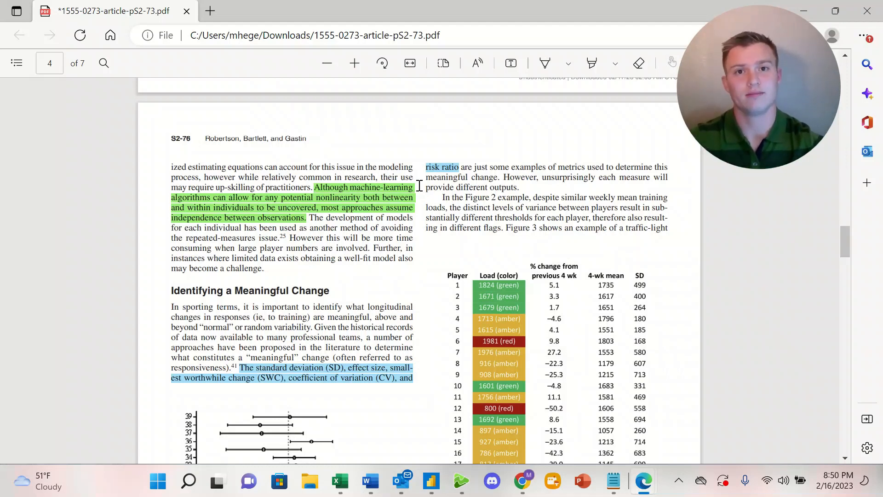
{"action": "scroll", "scroll_direction": "down", "scroll_amount": 3}
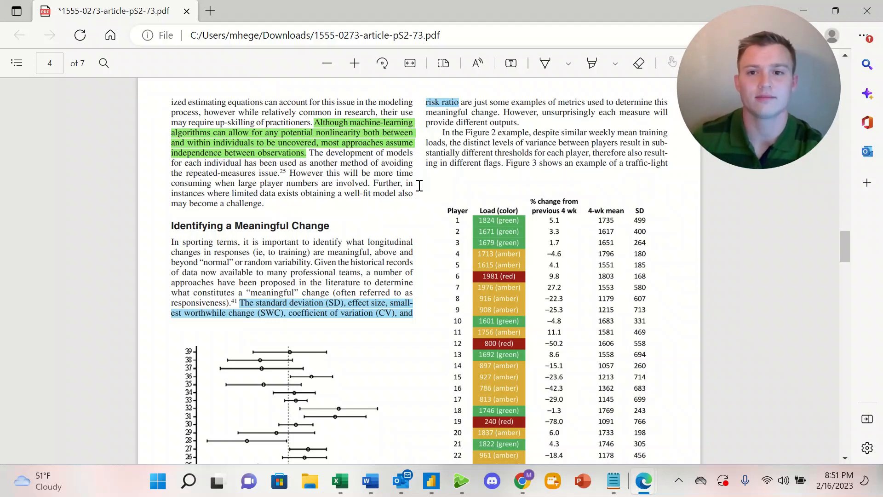
{"action": "scroll", "scroll_direction": "down", "scroll_amount": 3}
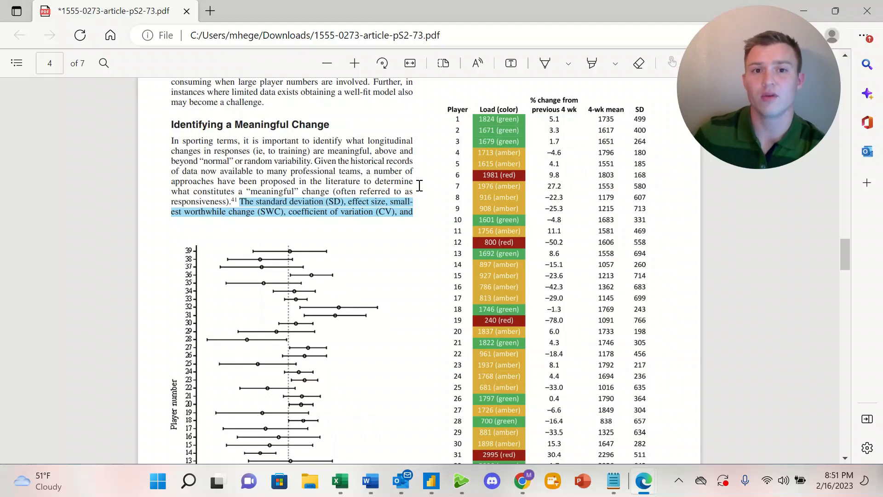
{"action": "mouse_move", "coordinate": [499, 164]}
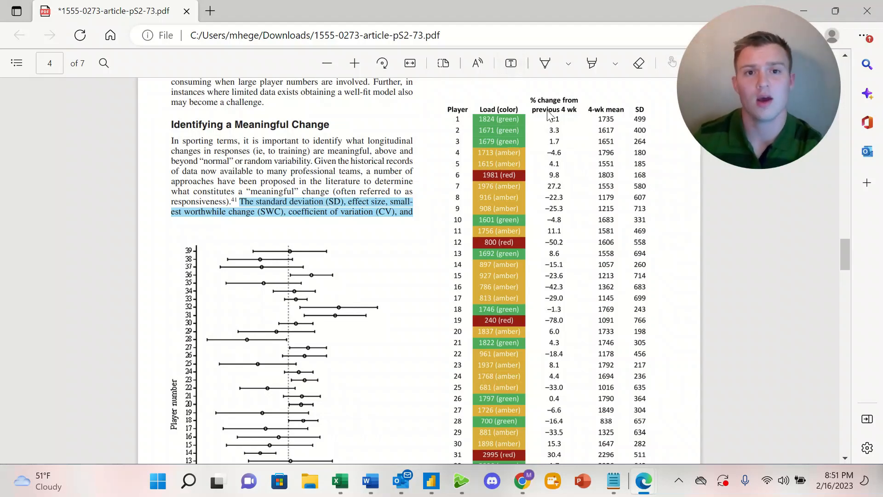
{"action": "mouse_move", "coordinate": [561, 124]}
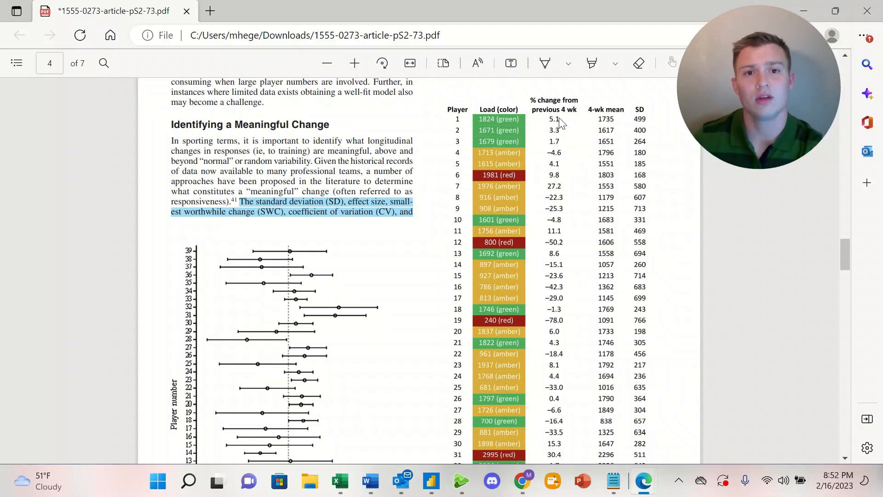
{"action": "mouse_move", "coordinate": [602, 119]}
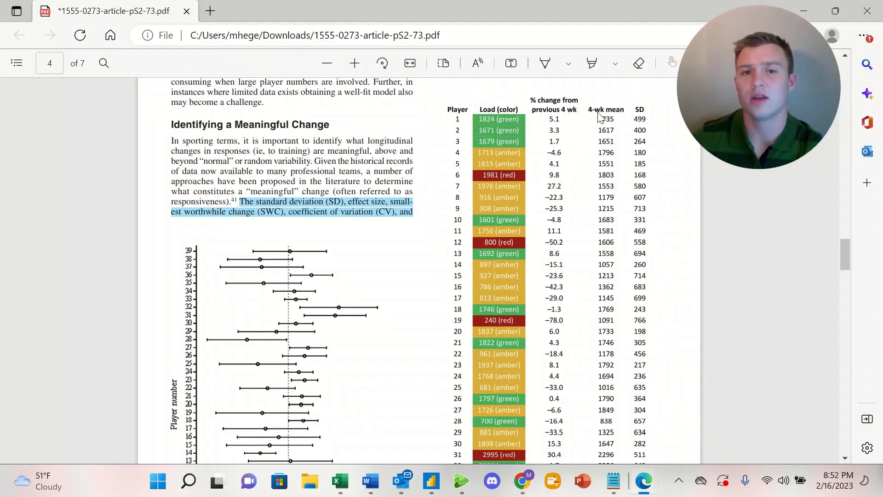
{"action": "mouse_move", "coordinate": [512, 132]}
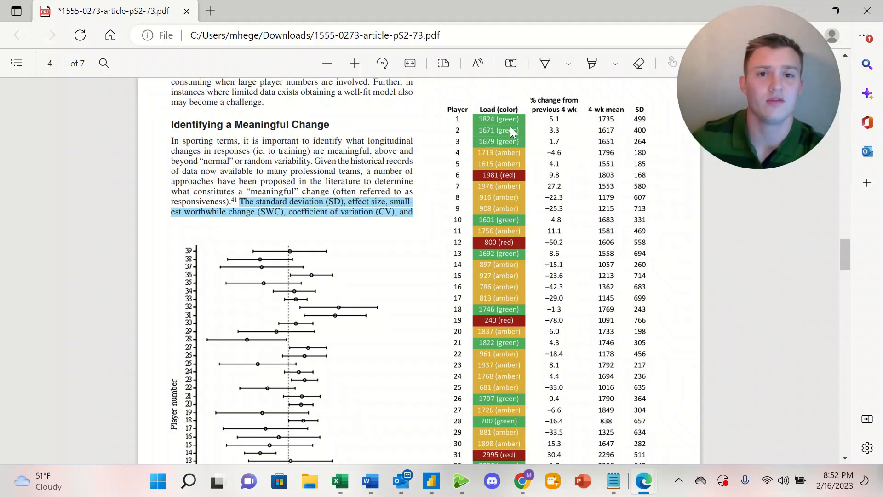
{"action": "mouse_move", "coordinate": [501, 121]}
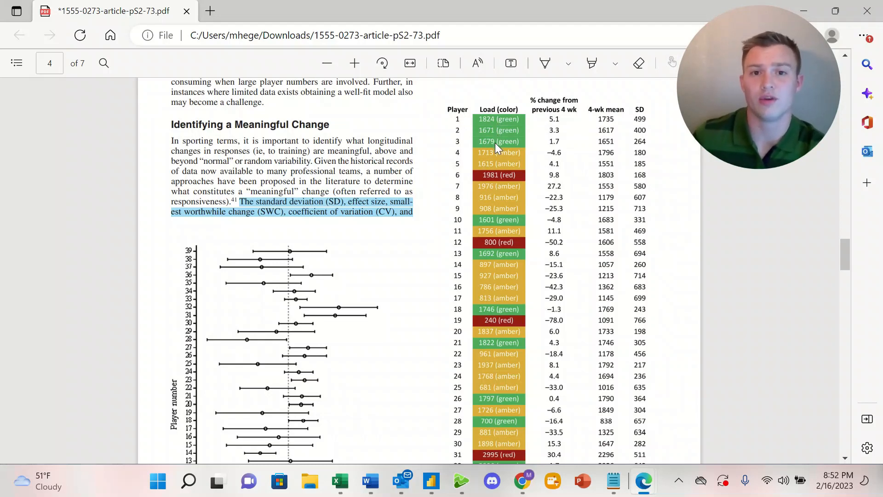
{"action": "scroll", "scroll_direction": "down", "scroll_amount": 3}
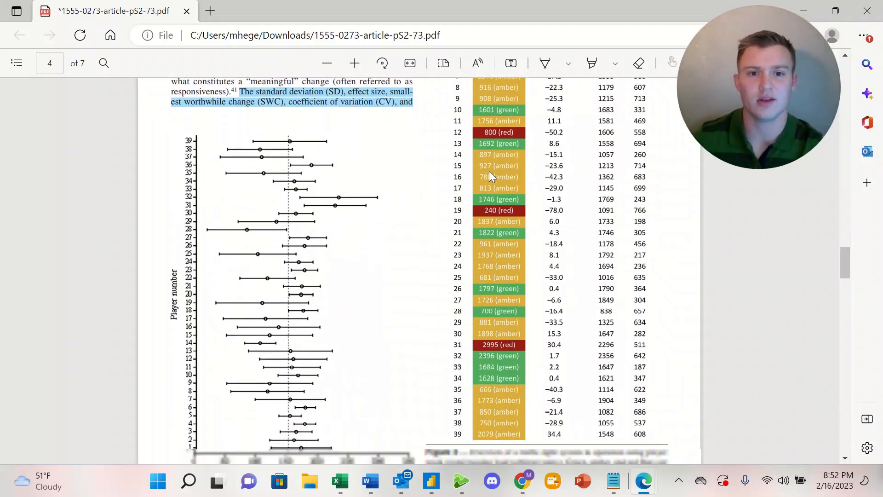
{"action": "scroll", "scroll_direction": "down", "scroll_amount": 3}
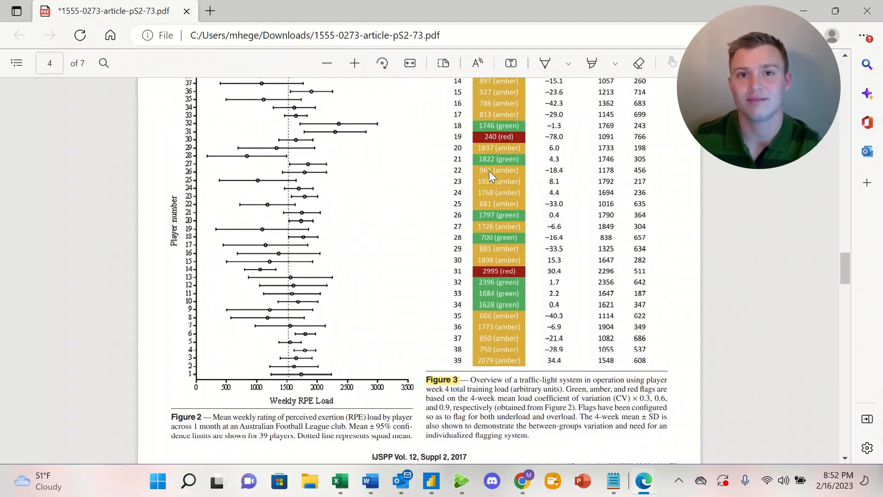
{"action": "scroll", "scroll_direction": "down", "scroll_amount": 3}
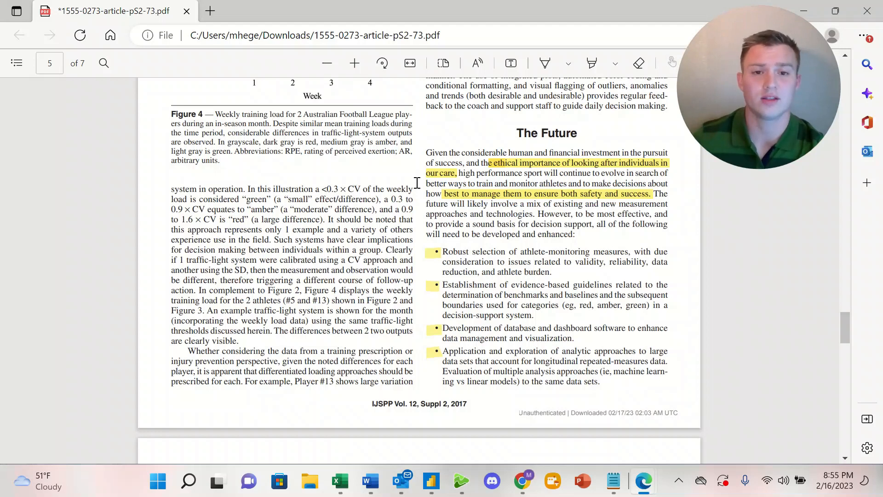
{"action": "scroll", "scroll_direction": "down", "scroll_amount": 3}
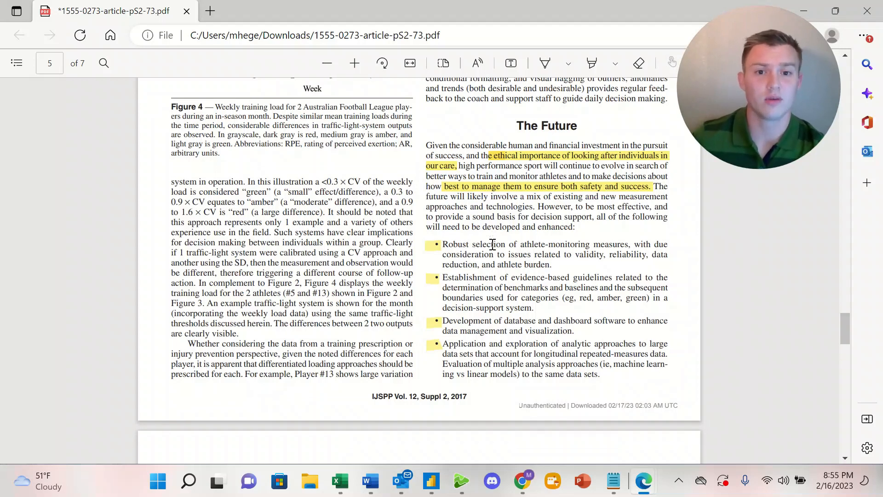
{"action": "scroll", "scroll_direction": "down", "scroll_amount": 3}
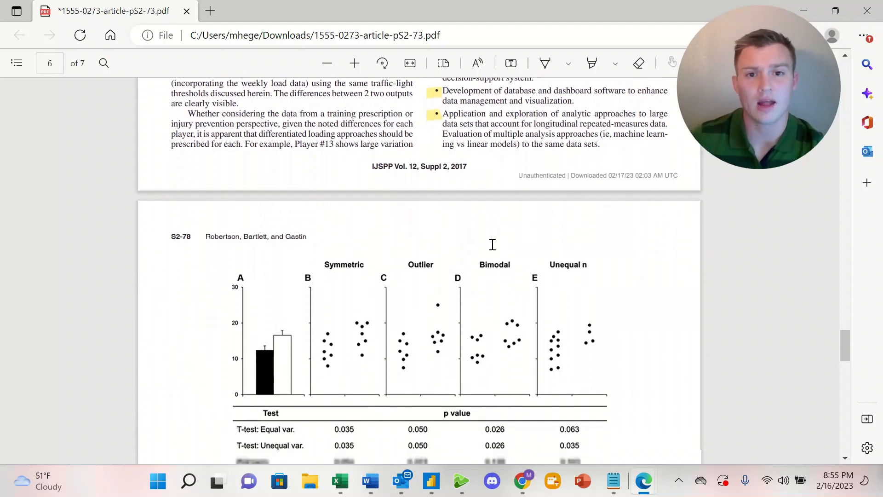
{"action": "scroll", "scroll_direction": "down", "scroll_amount": 3}
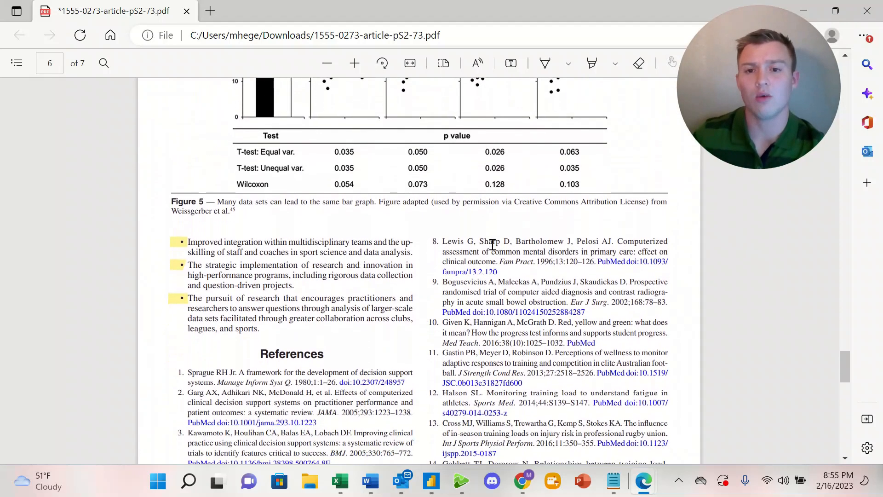
{"action": "scroll", "scroll_direction": "down", "scroll_amount": 3}
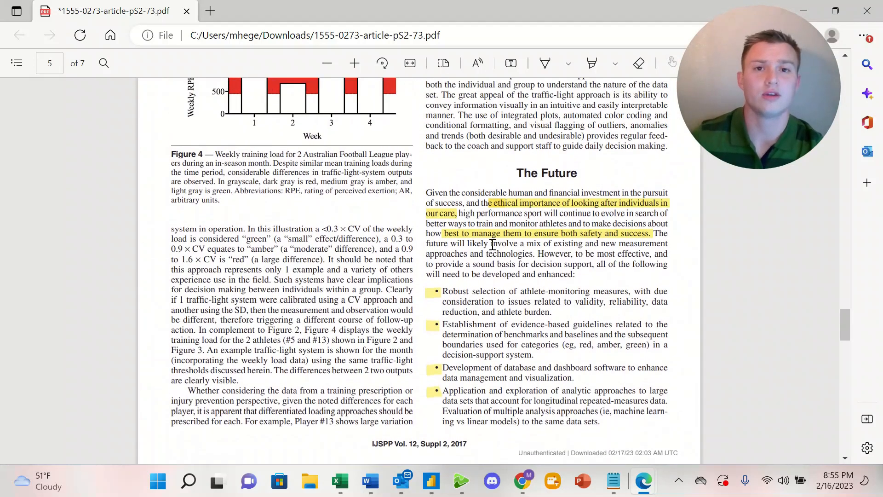
{"action": "scroll", "scroll_direction": "down", "scroll_amount": 3}
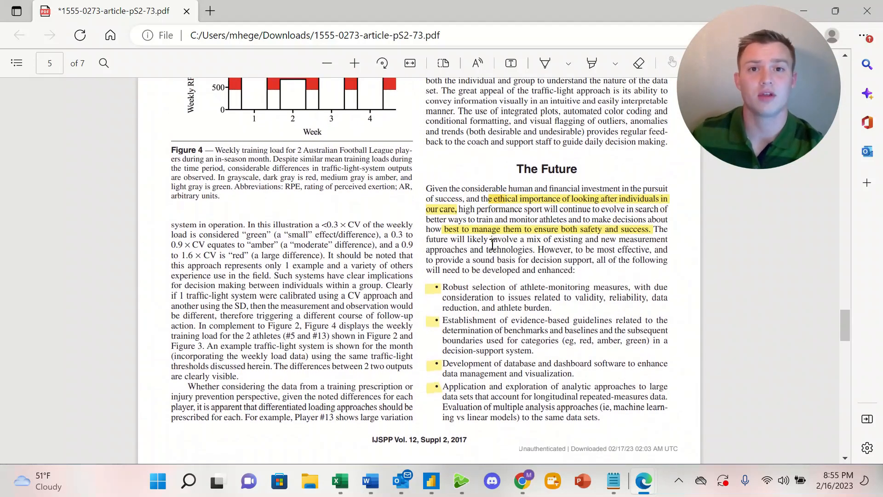